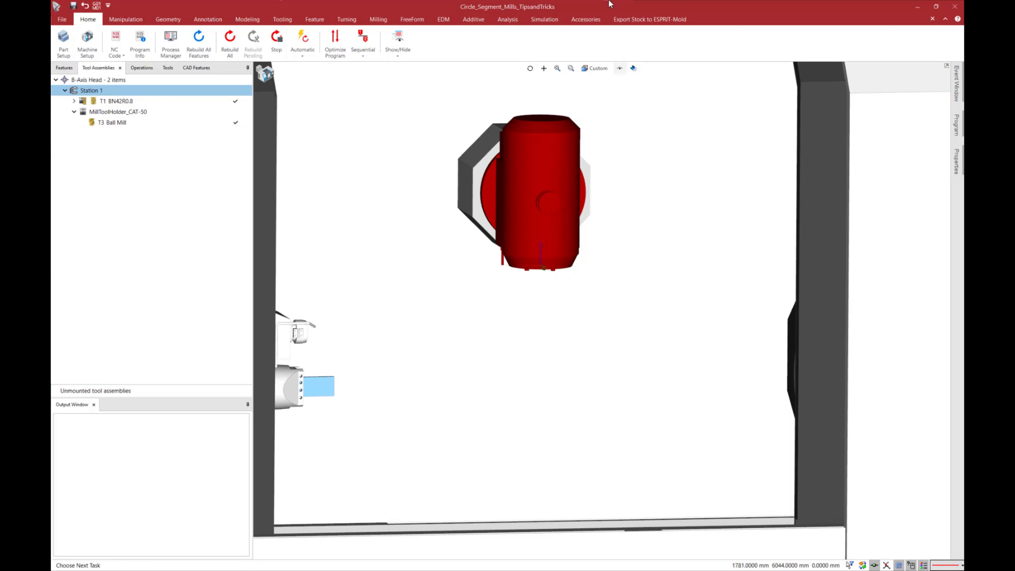
{"action": "mouse_move", "coordinate": [288, 96]}
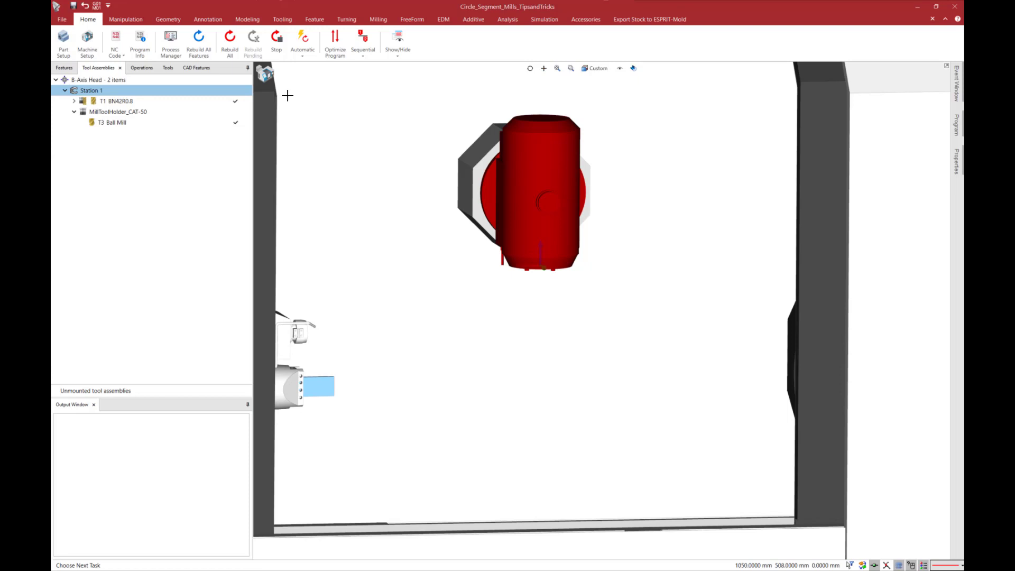
{"action": "mouse_move", "coordinate": [264, 73]}
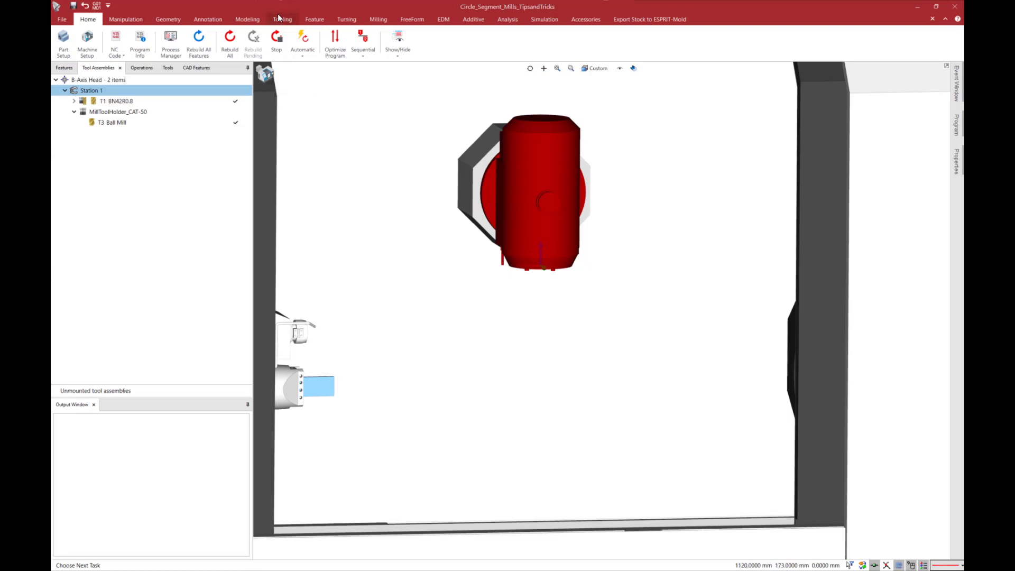
Switch the ribbon to the Tooling commands for creating tools and holders
{"action": "left_click", "coordinate": [281, 19]}
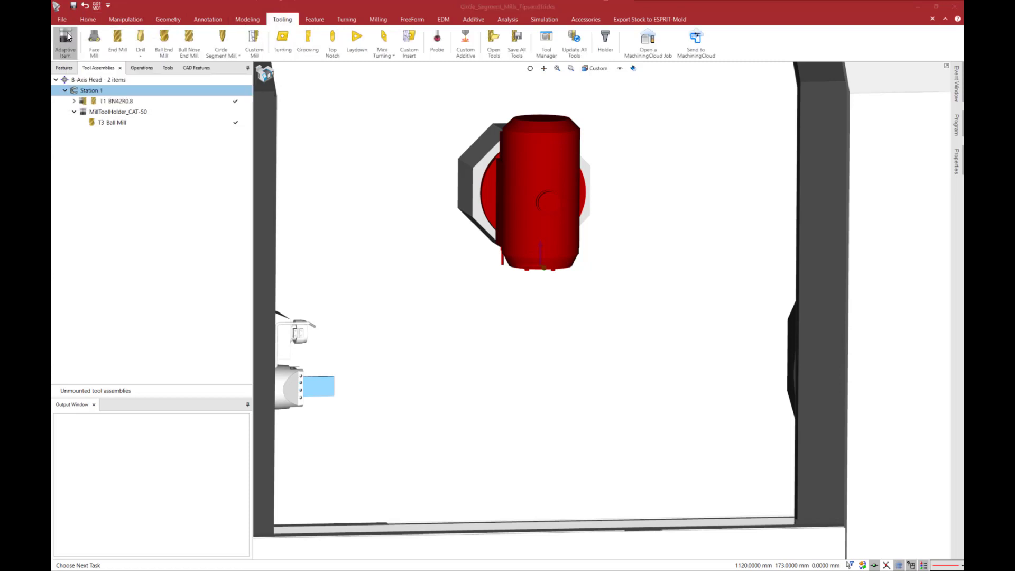
Load the HSK E 40 SRX 8X 45 holder file into the B-axis head station
{"action": "left_click", "coordinate": [605, 41]}
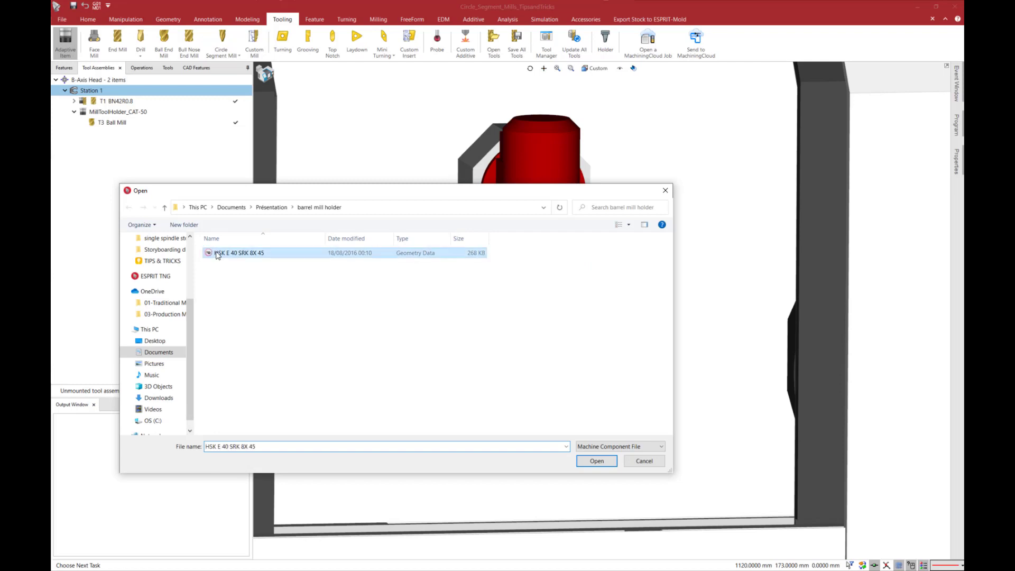
{"action": "left_click", "coordinate": [596, 460]}
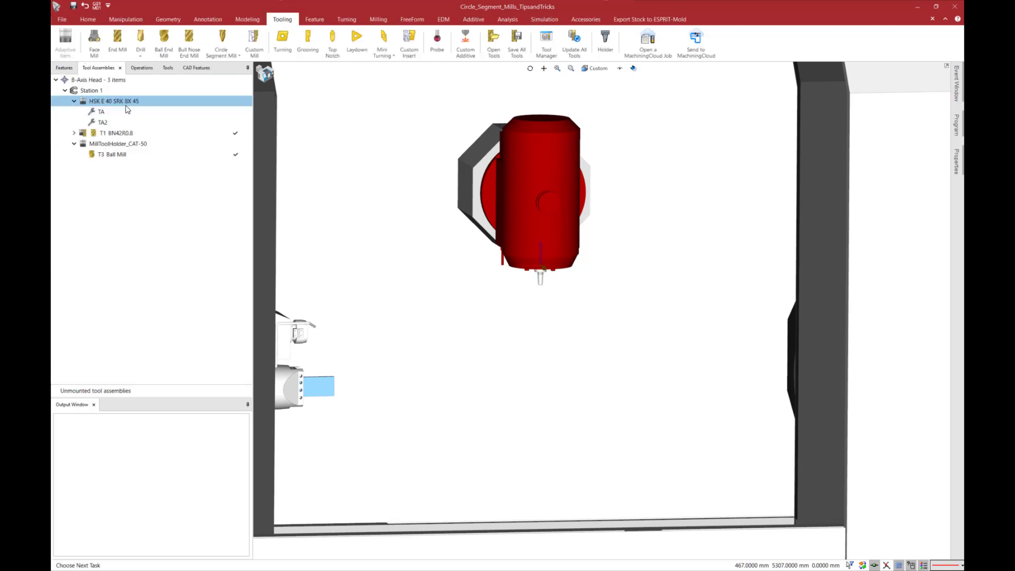
Begin a Circle Segment Mill on the HSK holder's TA attachment point
{"action": "left_click", "coordinate": [101, 111]}
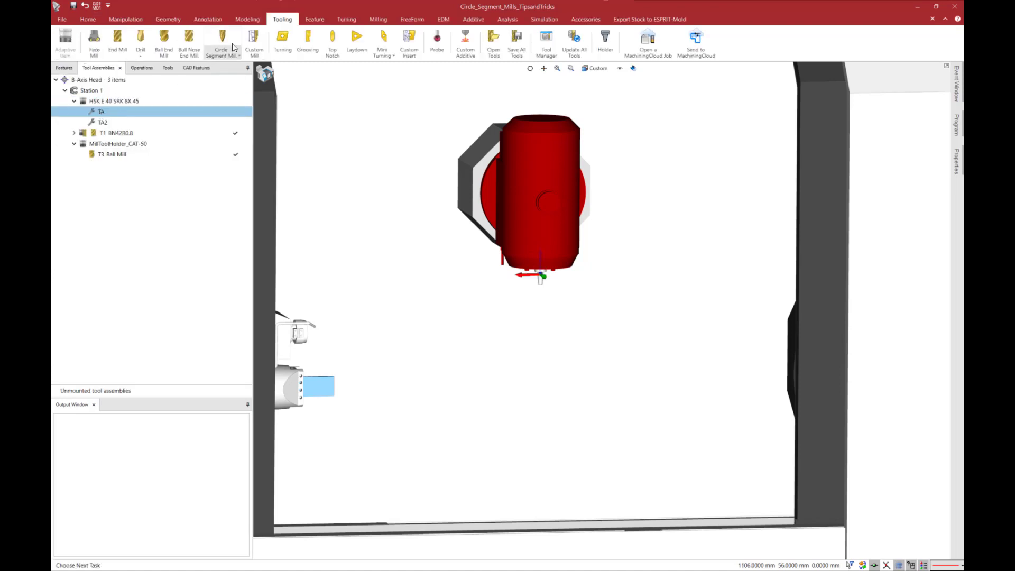
{"action": "mouse_move", "coordinate": [223, 37]}
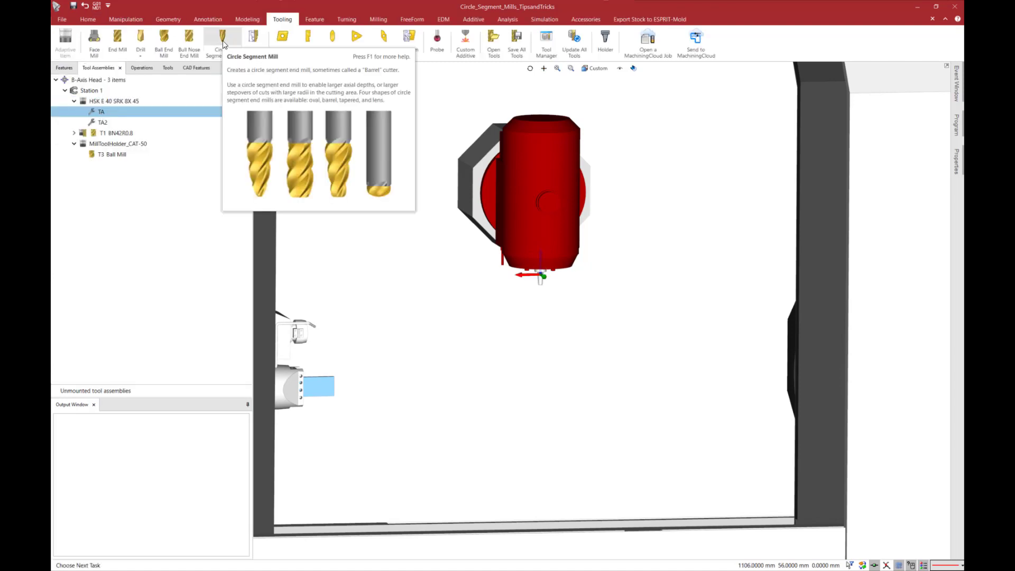
{"action": "left_click", "coordinate": [223, 39]}
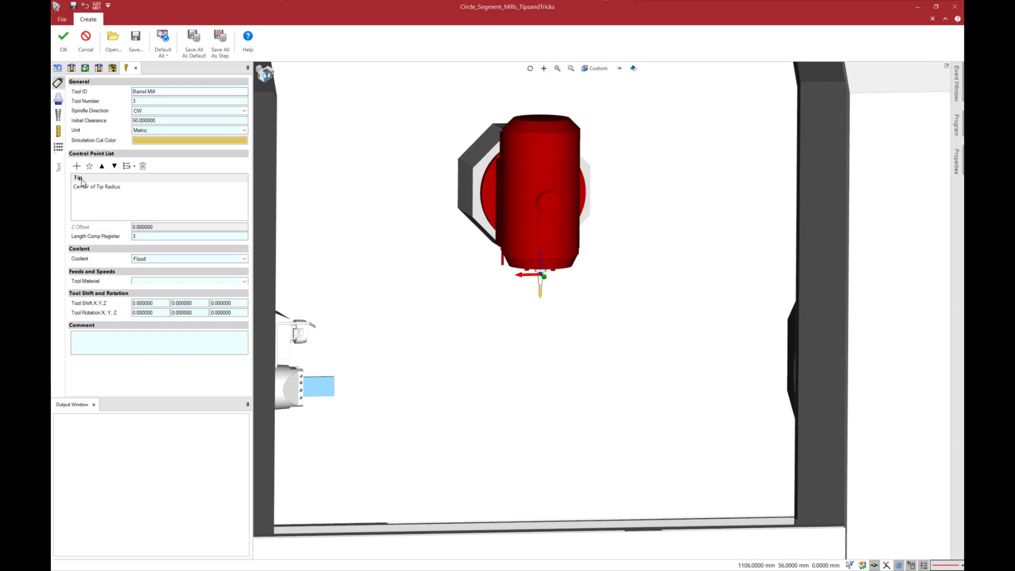
Give the cutter a Barrel shape with 50 mm arc radius and 10 mm shank diameter
{"action": "left_click", "coordinate": [77, 178]}
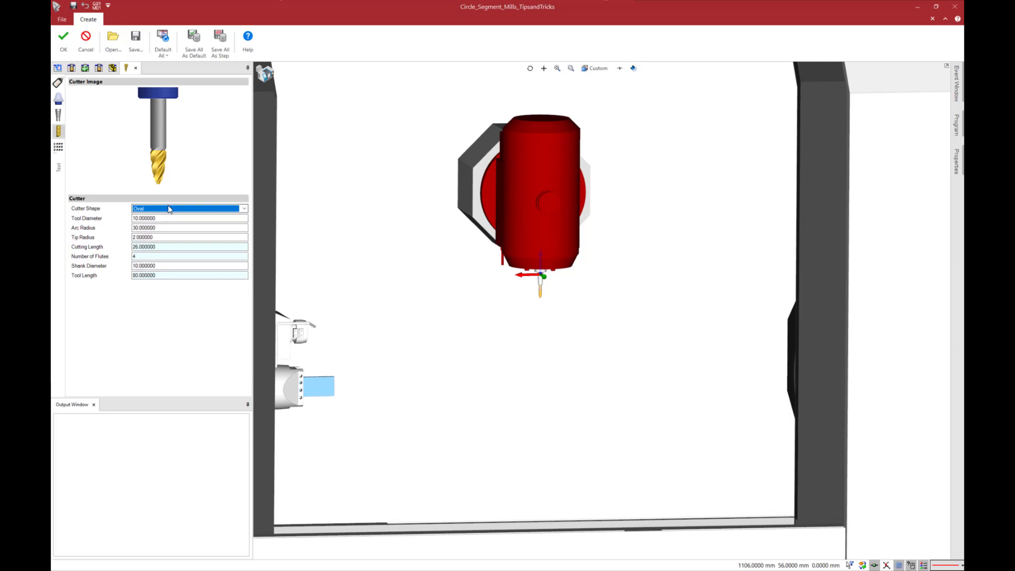
{"action": "left_click", "coordinate": [188, 208]}
{"action": "type", "text": "11"}
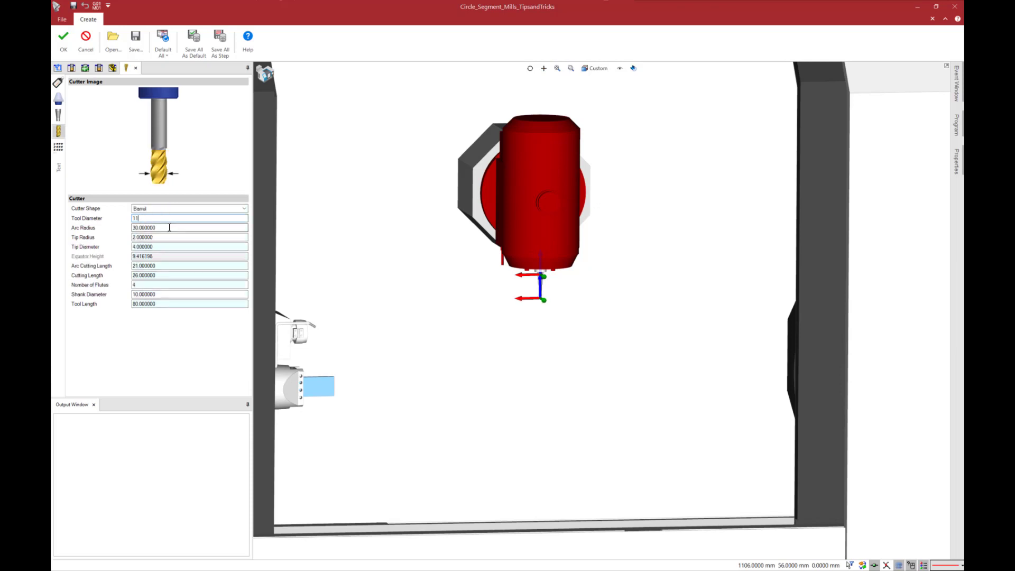
{"action": "mouse_move", "coordinate": [557, 299]}
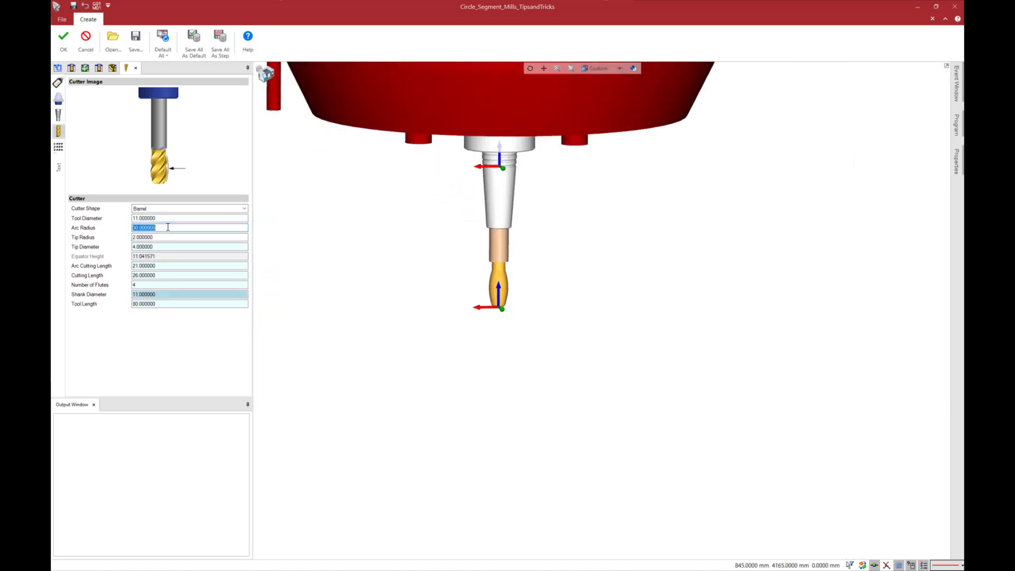
{"action": "type", "text": "50"}
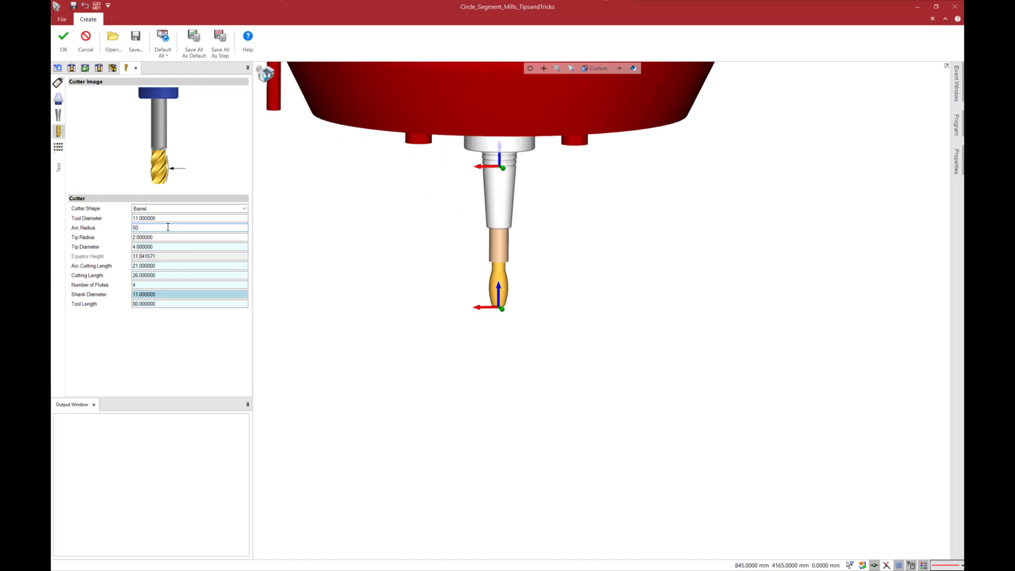
{"action": "key", "text": "Tab"}
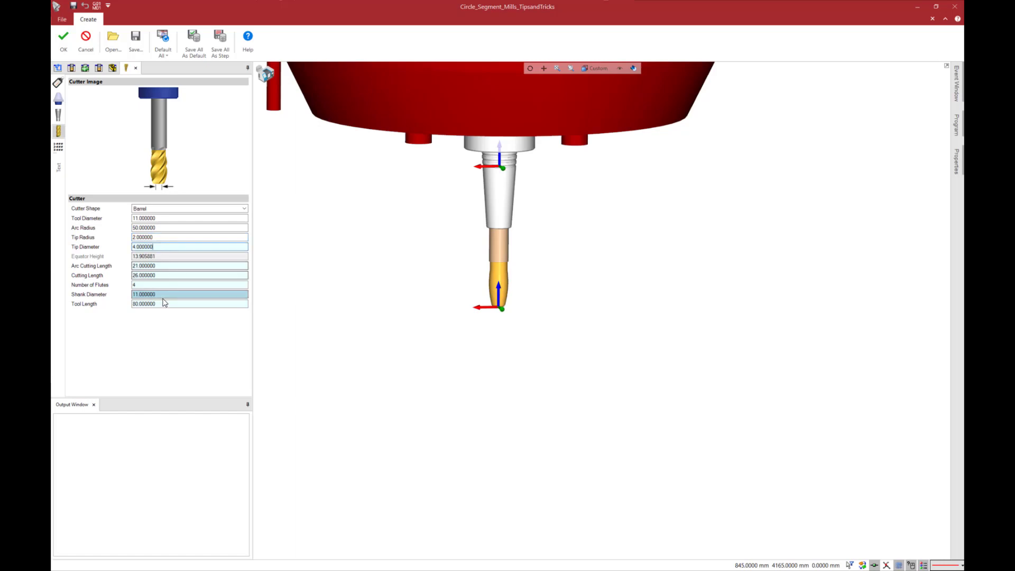
{"action": "type", "text": "10"}
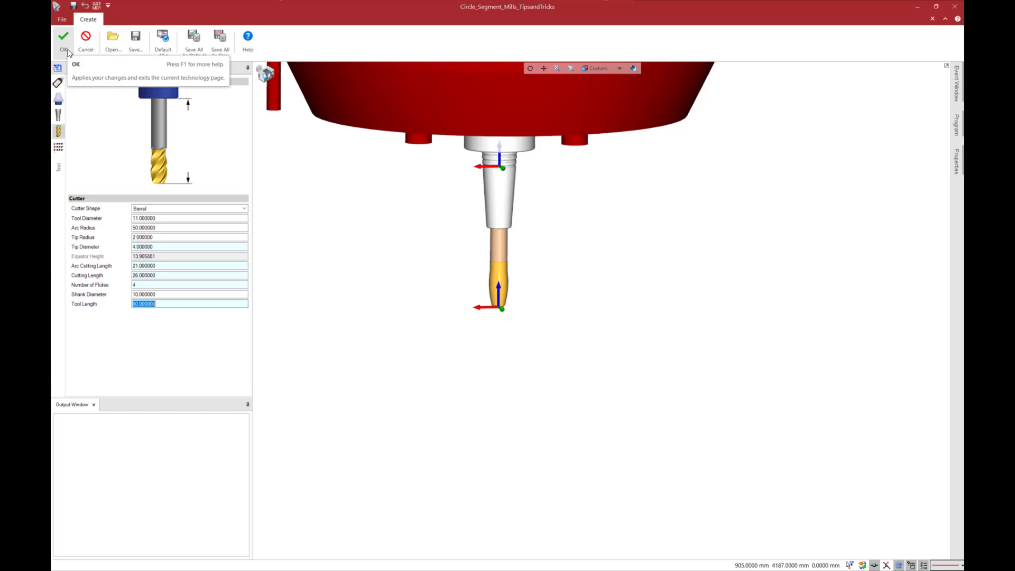
Save Barrel Mill as T3 on the holder and show the part's machining operations
{"action": "left_click", "coordinate": [63, 39]}
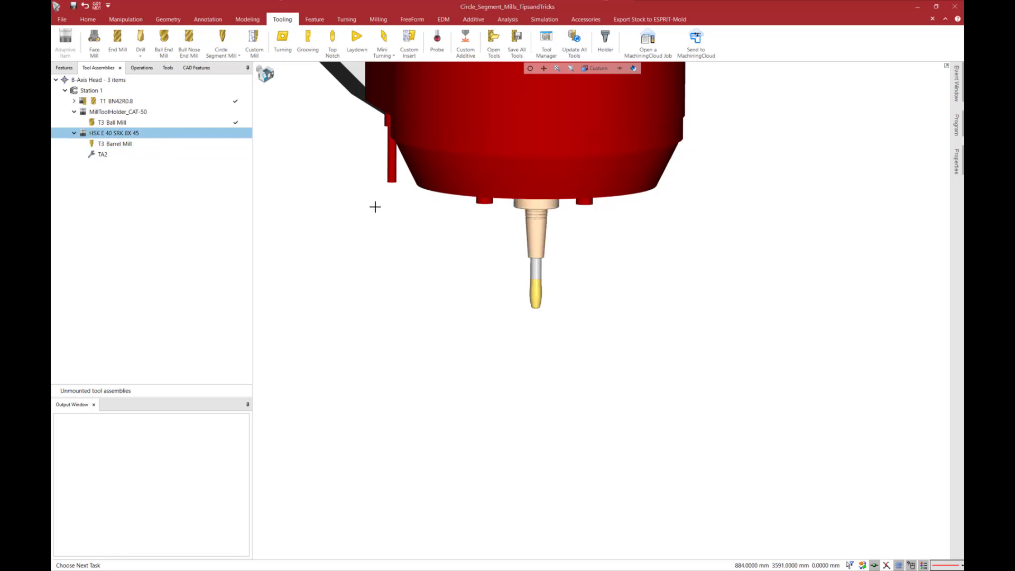
{"action": "mouse_move", "coordinate": [128, 75]}
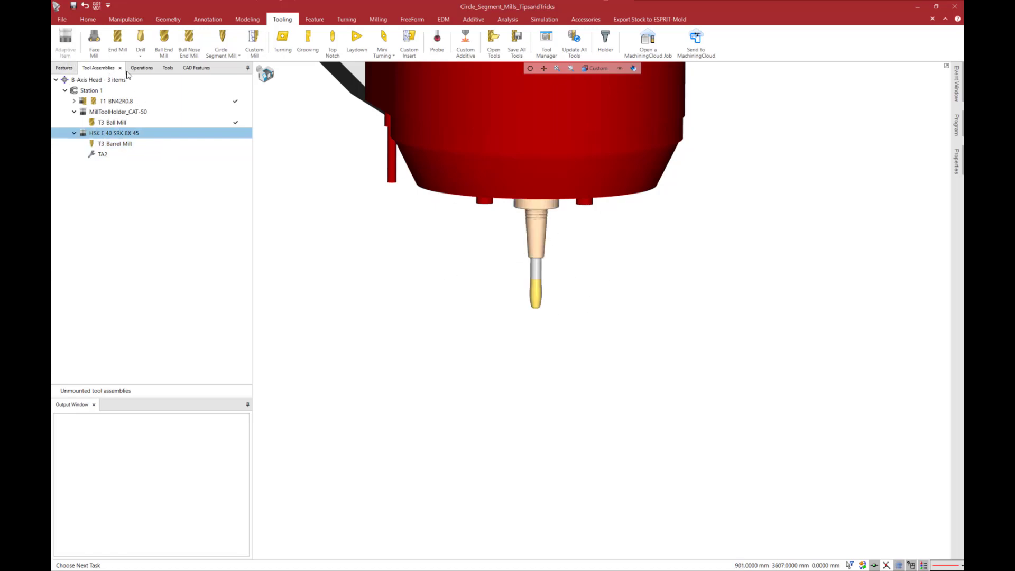
{"action": "left_click", "coordinate": [142, 68]}
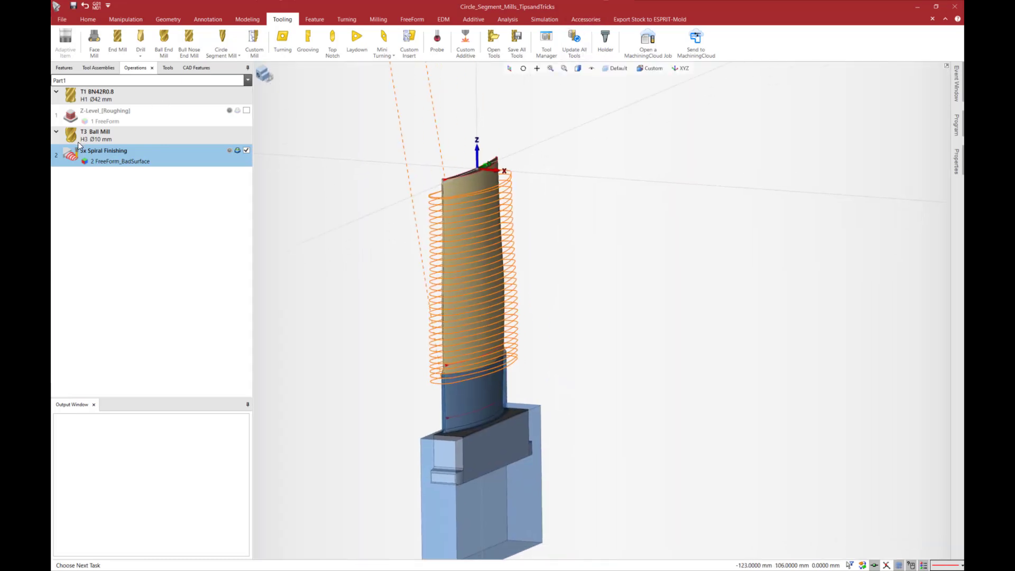
{"action": "left_click", "coordinate": [507, 19]}
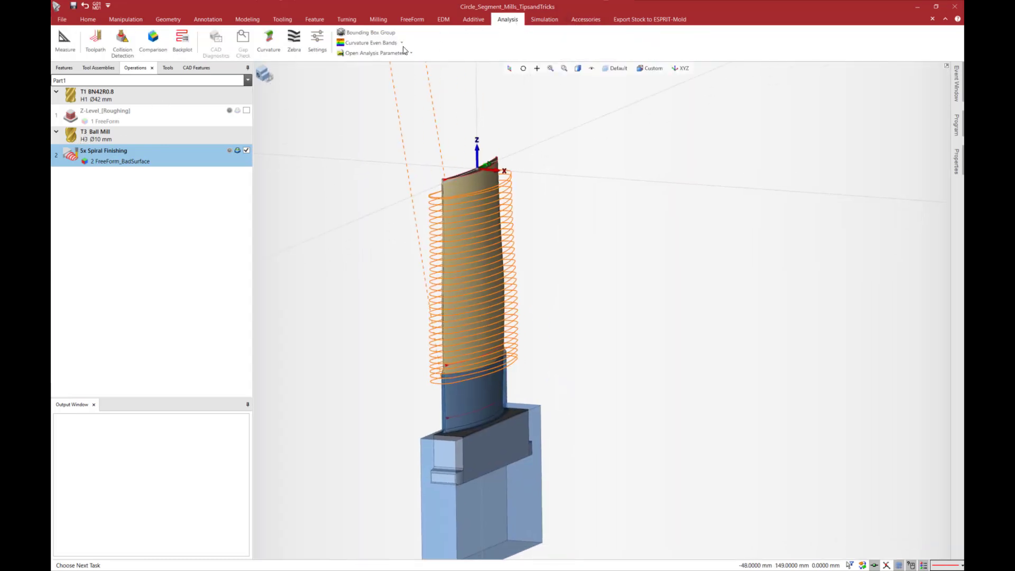
{"action": "left_click", "coordinate": [153, 39]}
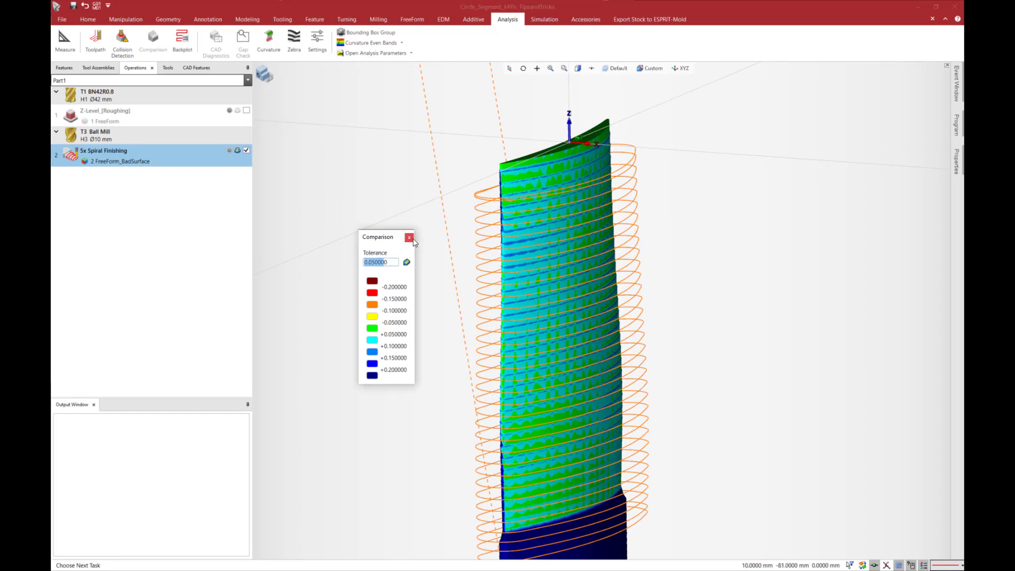
{"action": "mouse_move", "coordinate": [409, 238]}
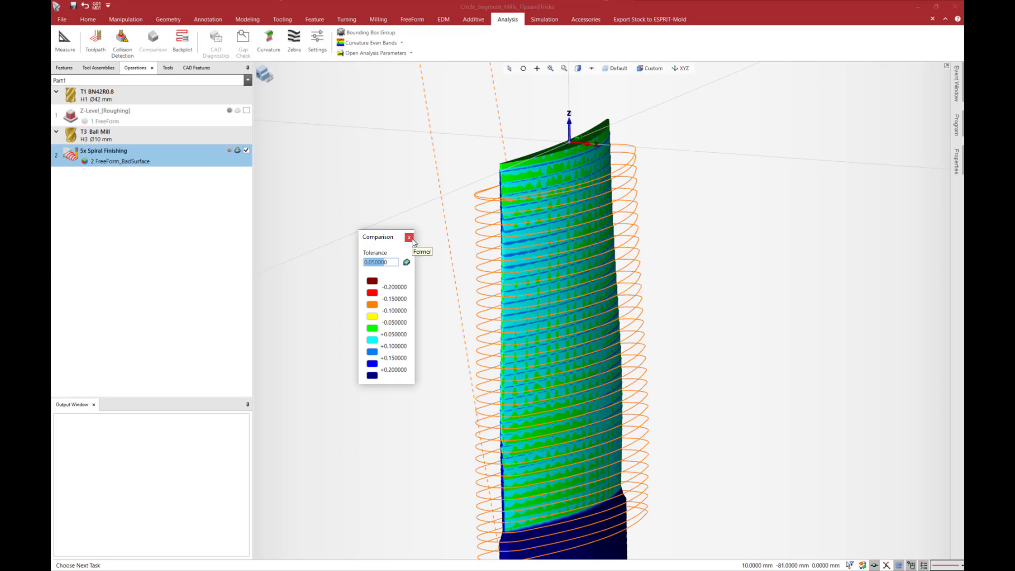
{"action": "left_click", "coordinate": [408, 237]}
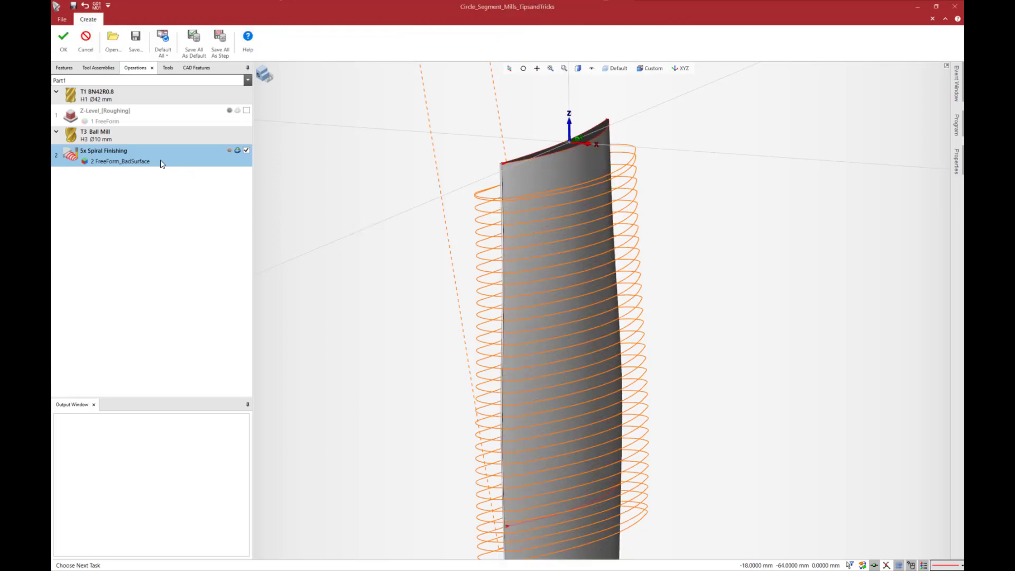
Assign Barrel Mill (T3, Ø11 mm) to the 5x Spiral Finishing operation, replacing the Ball Mill
{"action": "double_click", "coordinate": [101, 150]}
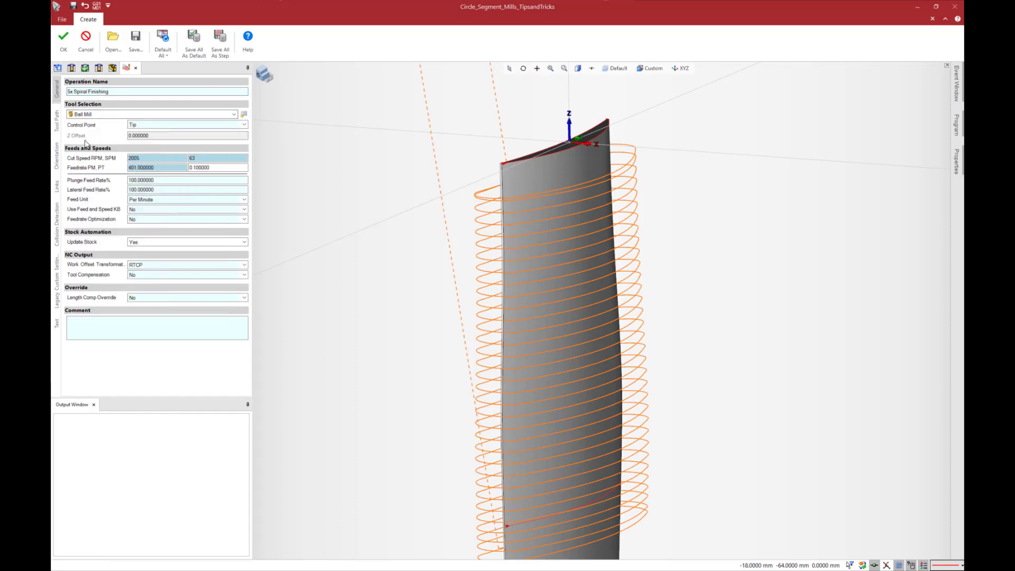
{"action": "mouse_move", "coordinate": [574, 214]}
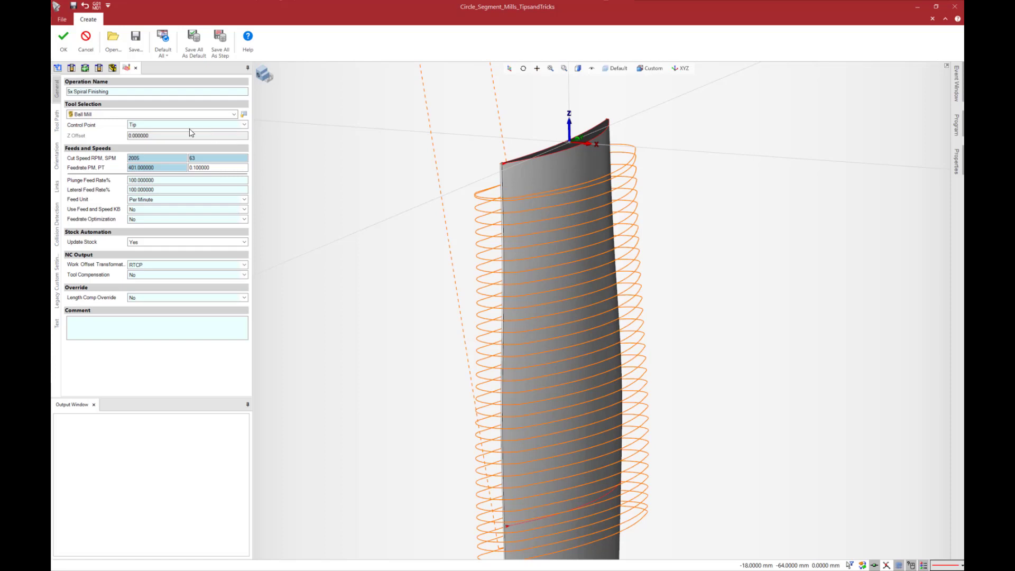
{"action": "left_click", "coordinate": [233, 114]}
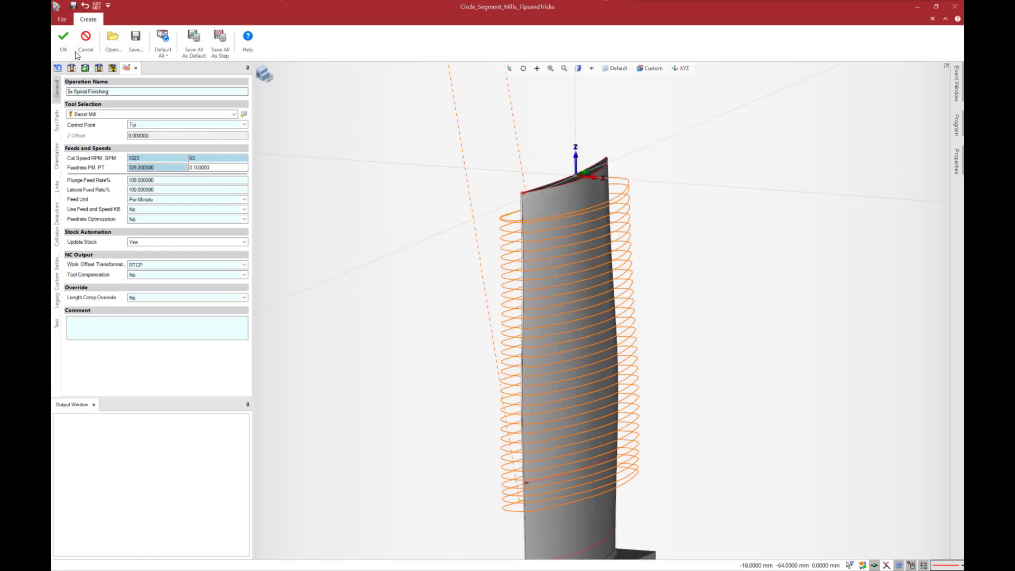
{"action": "left_click", "coordinate": [62, 40]}
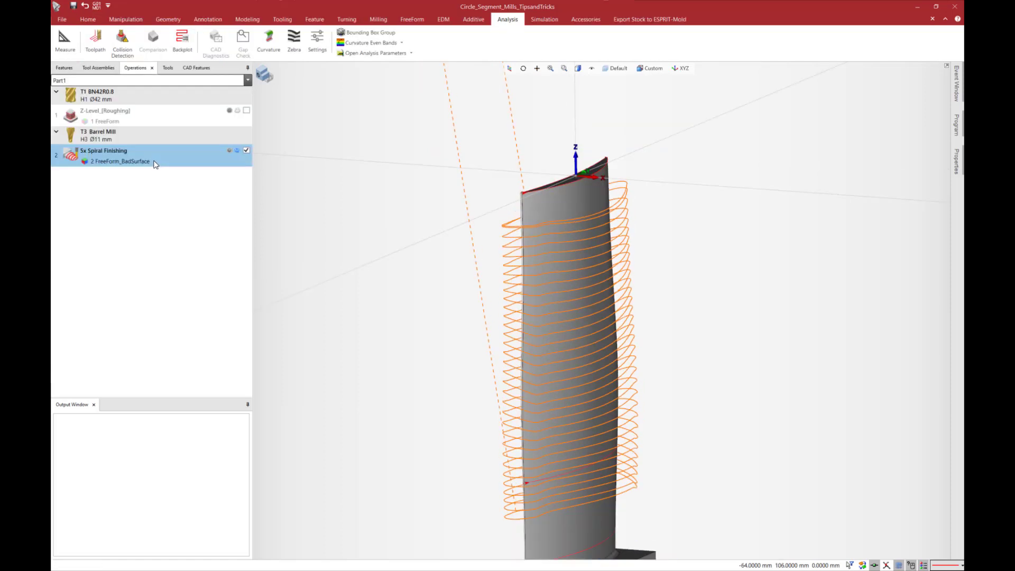
Run the stock Comparison analysis, showing the blade mostly green within 0.05 mm tolerance
{"action": "left_click", "coordinate": [152, 40]}
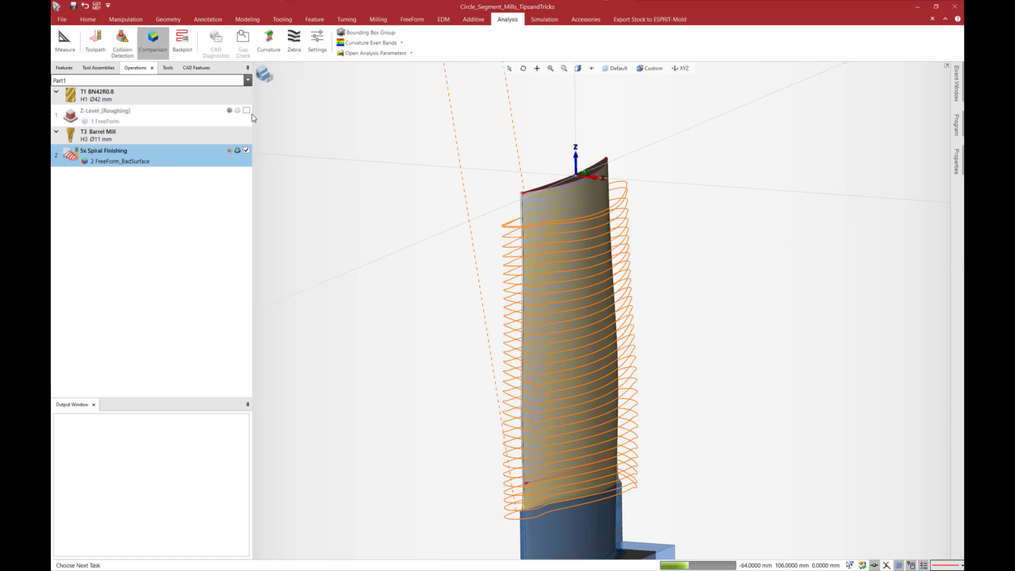
{"action": "left_click", "coordinate": [152, 39]}
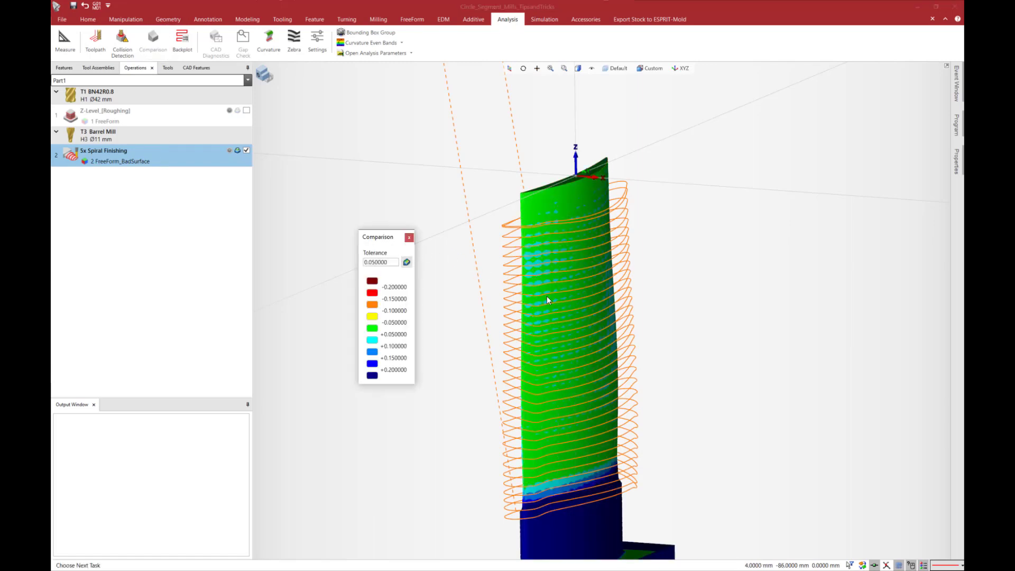